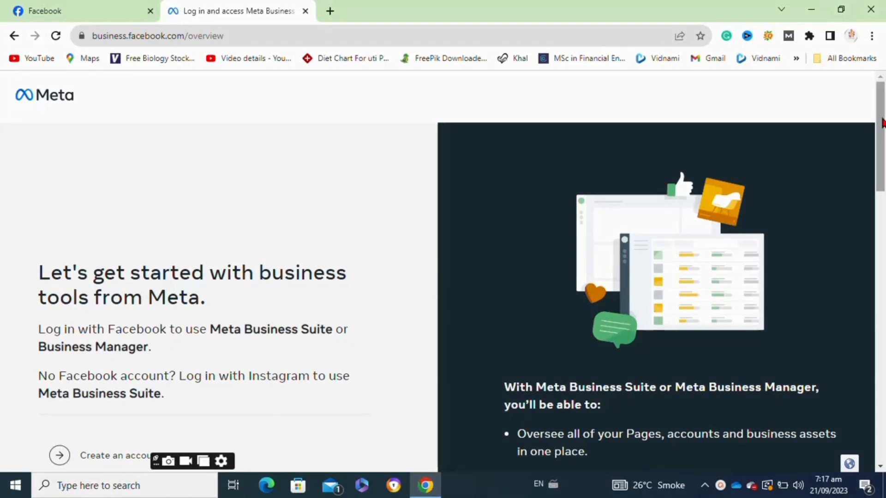
Create the 'Shop online' business account with owner name and email, and submit it
{"action": "scroll", "scroll_direction": "down", "scroll_amount": 3}
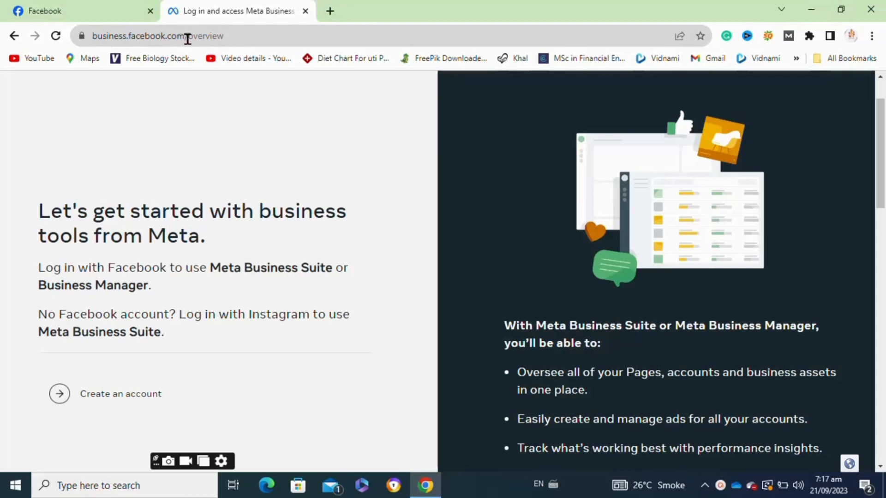
{"action": "scroll", "scroll_direction": "down", "scroll_amount": 3}
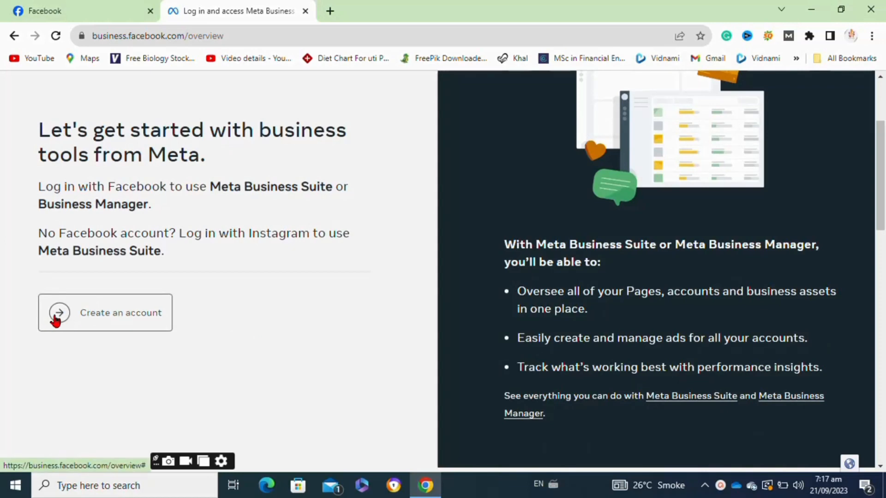
{"action": "left_click", "coordinate": [105, 312]}
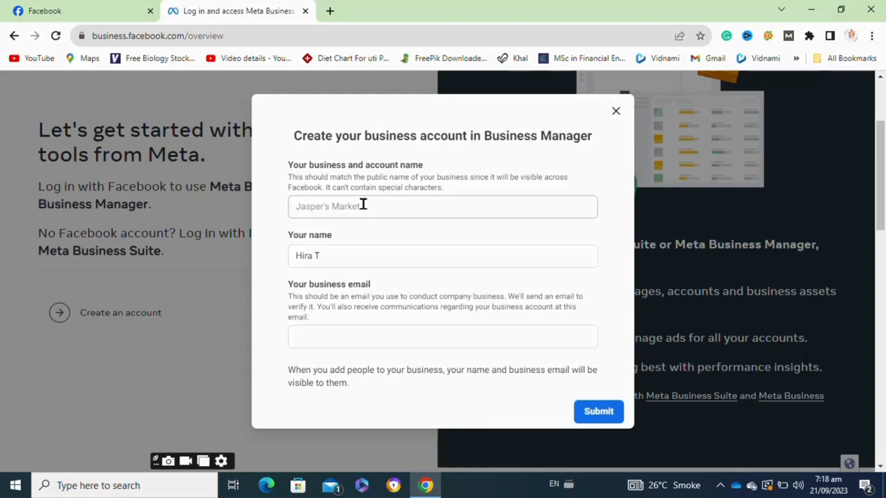
{"action": "type", "text": "shop online"}
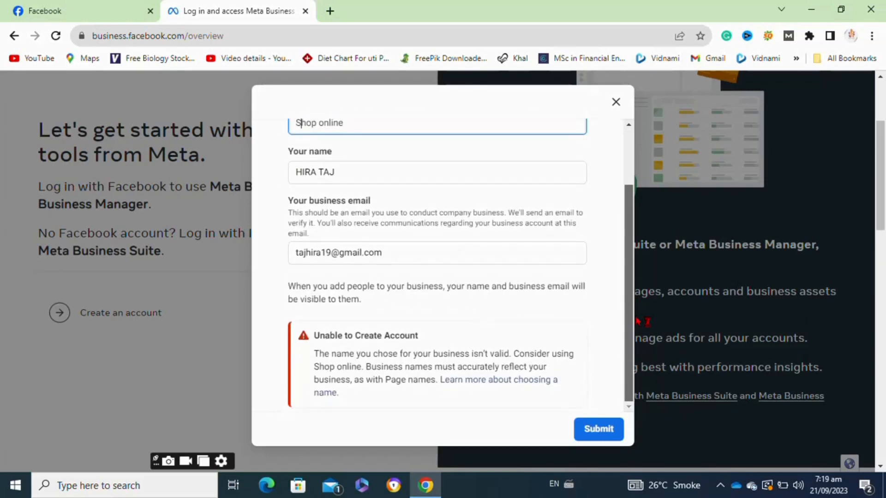
{"action": "left_click", "coordinate": [598, 429]}
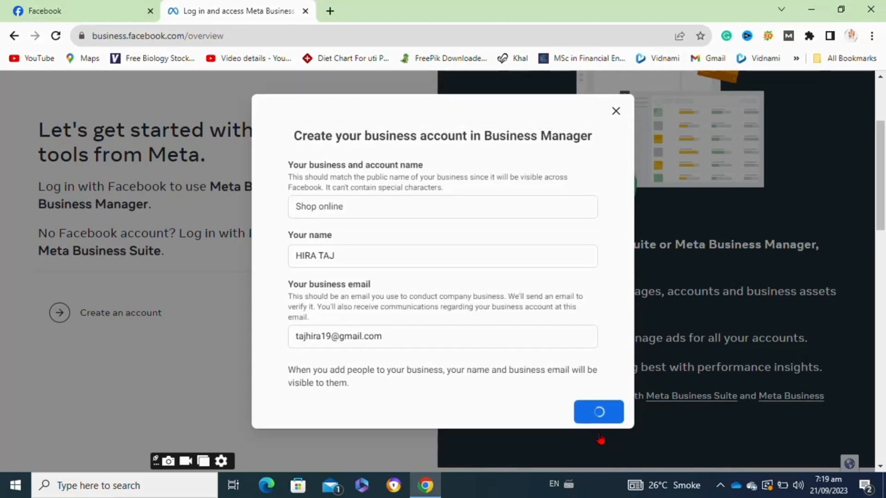
{"action": "left_click", "coordinate": [598, 412]}
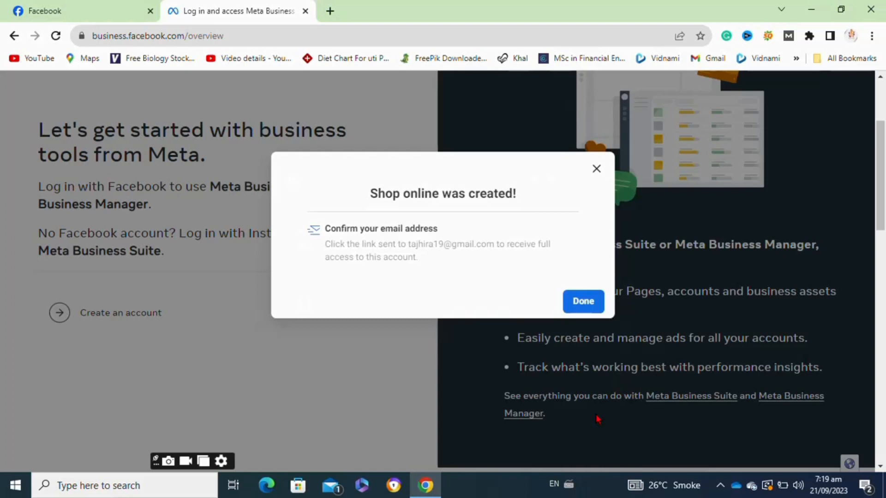
{"action": "mouse_move", "coordinate": [508, 305]}
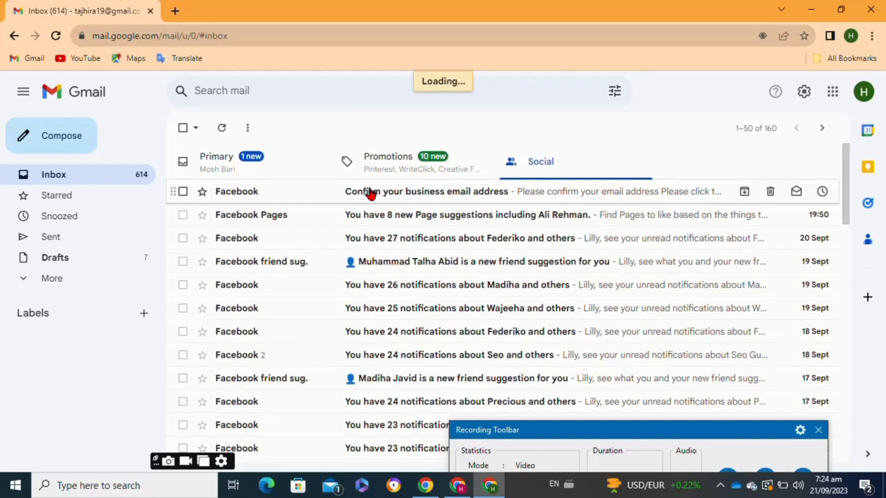
Open Facebook's 'Confirm your business email address' message in Gmail and confirm it
{"action": "left_click", "coordinate": [427, 191]}
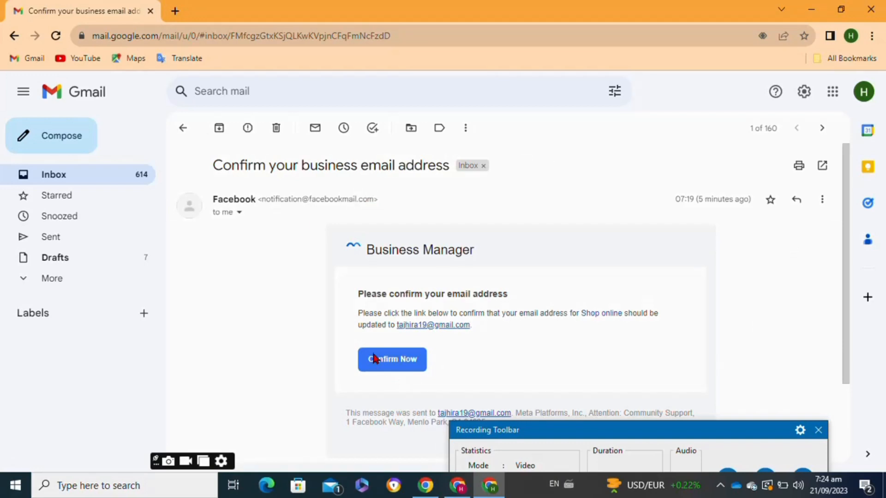
{"action": "left_click", "coordinate": [392, 360]}
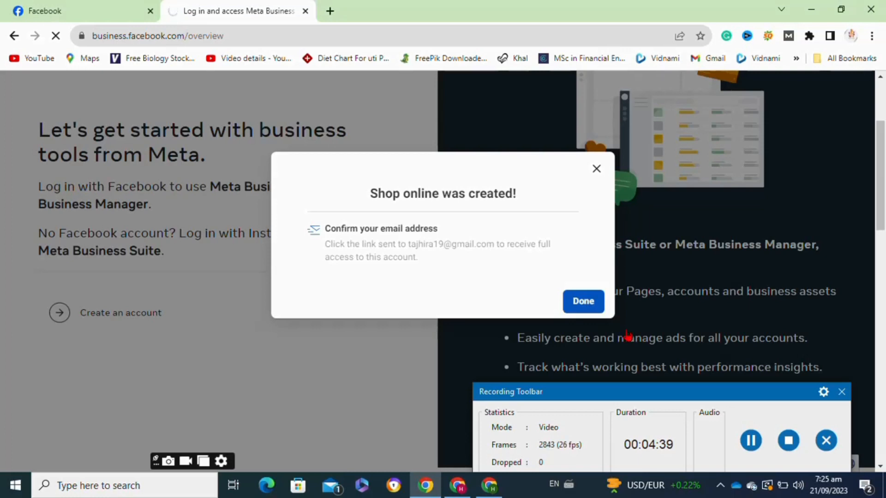
Close the account-created notice and start the Shop online welcome tour
{"action": "left_click", "coordinate": [582, 302]}
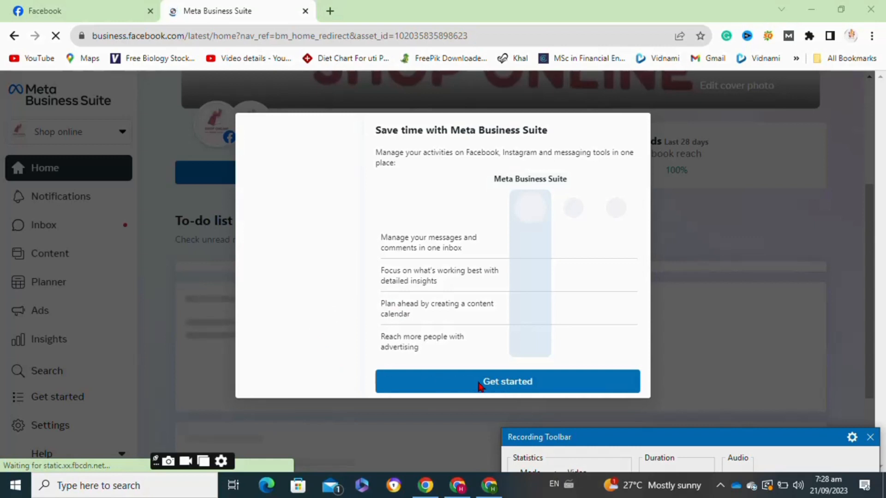
{"action": "left_click", "coordinate": [506, 381]}
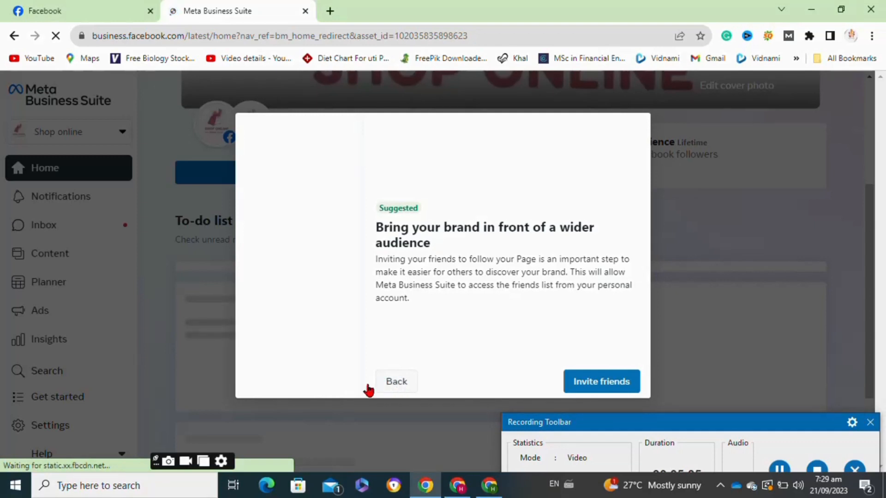
{"action": "mouse_move", "coordinate": [396, 390]}
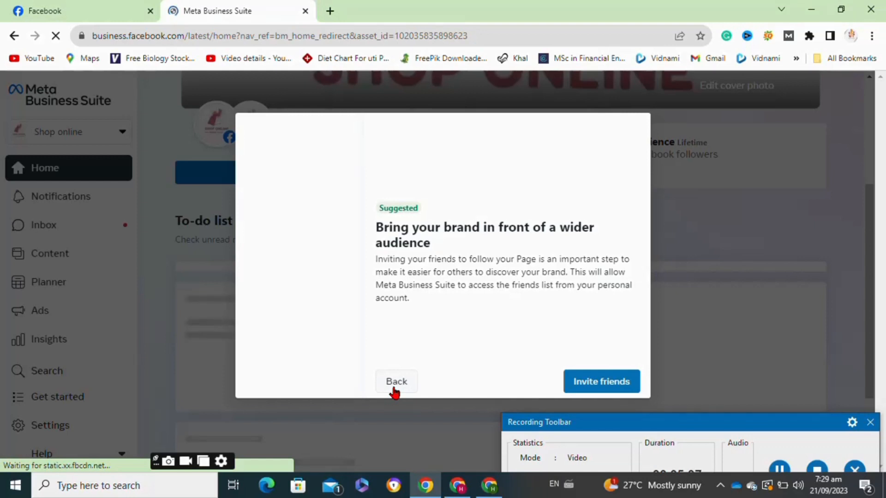